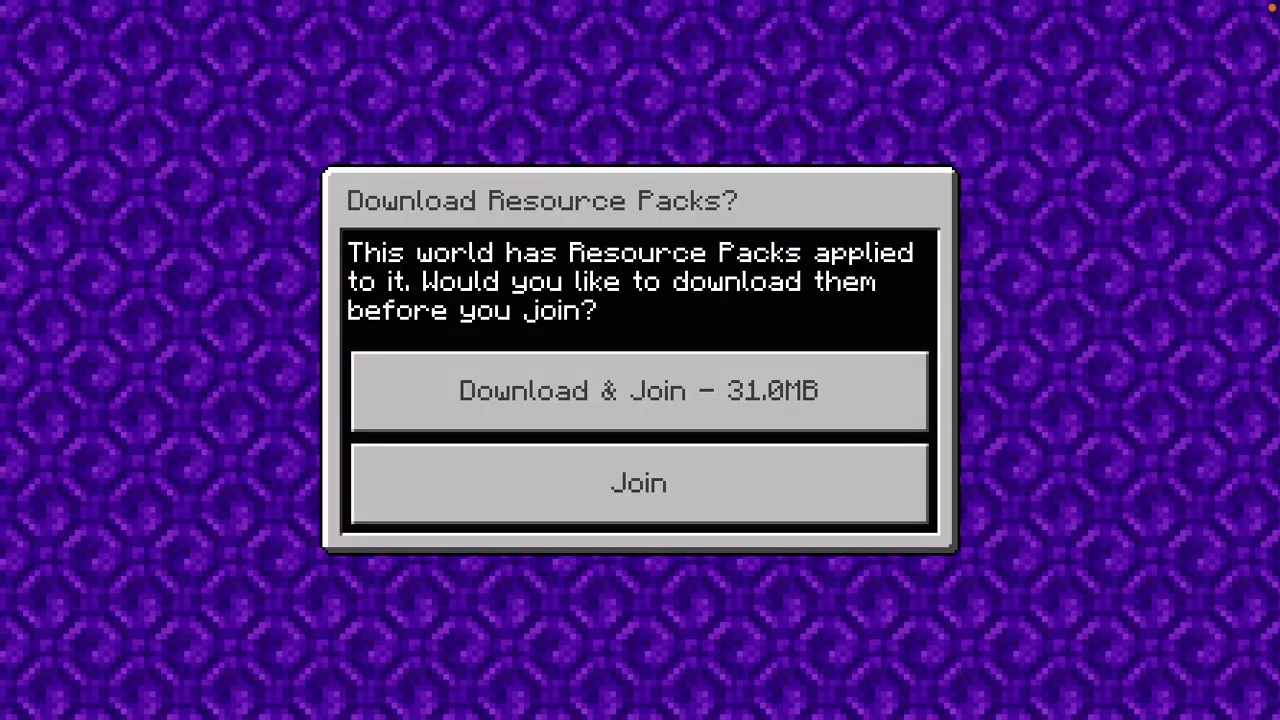
Join the realm world from the Download Resource Packs prompt
left_click(640, 390)
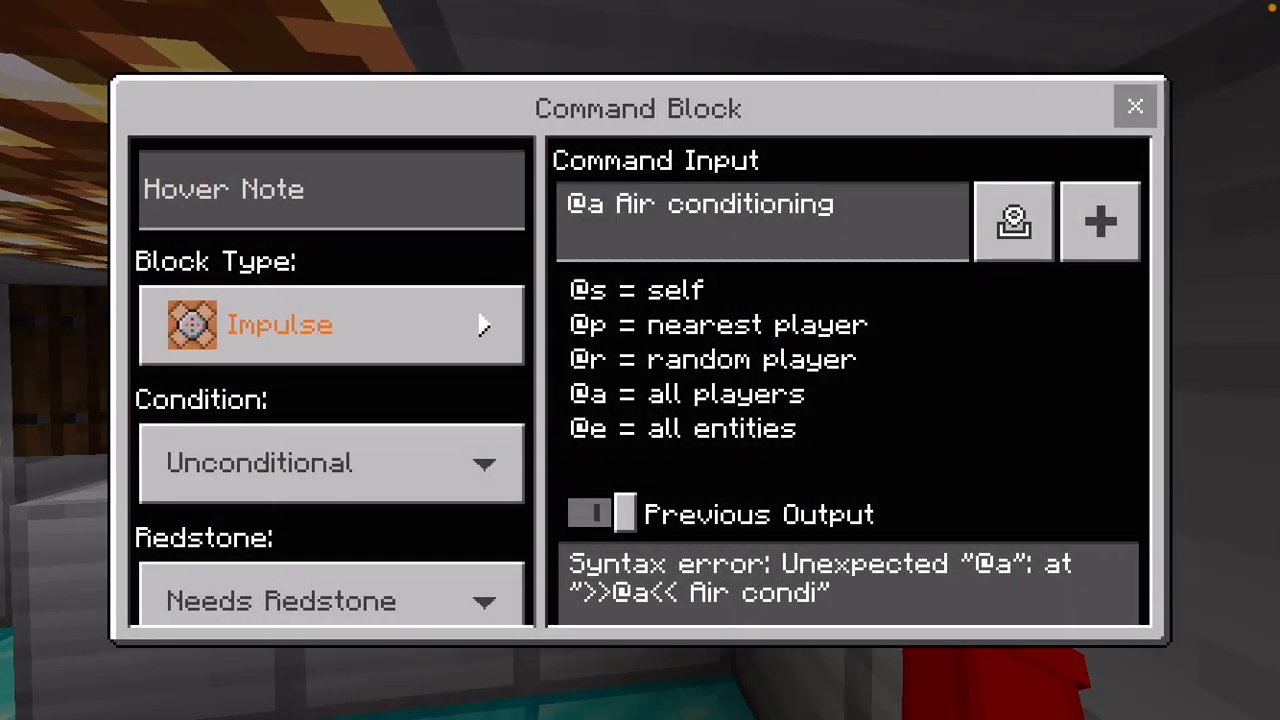
Close the command block holding the '@a Air conditioning' command
left_click(1136, 106)
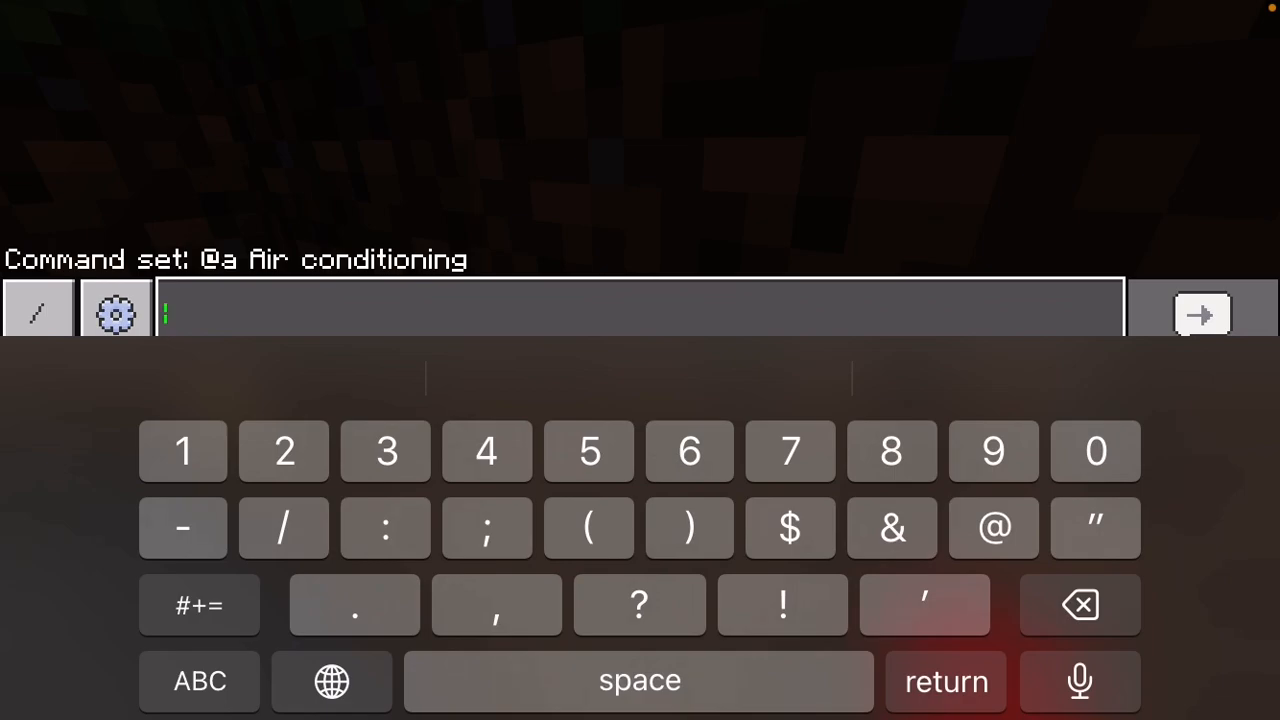
Enter the chat command 'give @s command' to request a command item for oneself
left_click(200, 680)
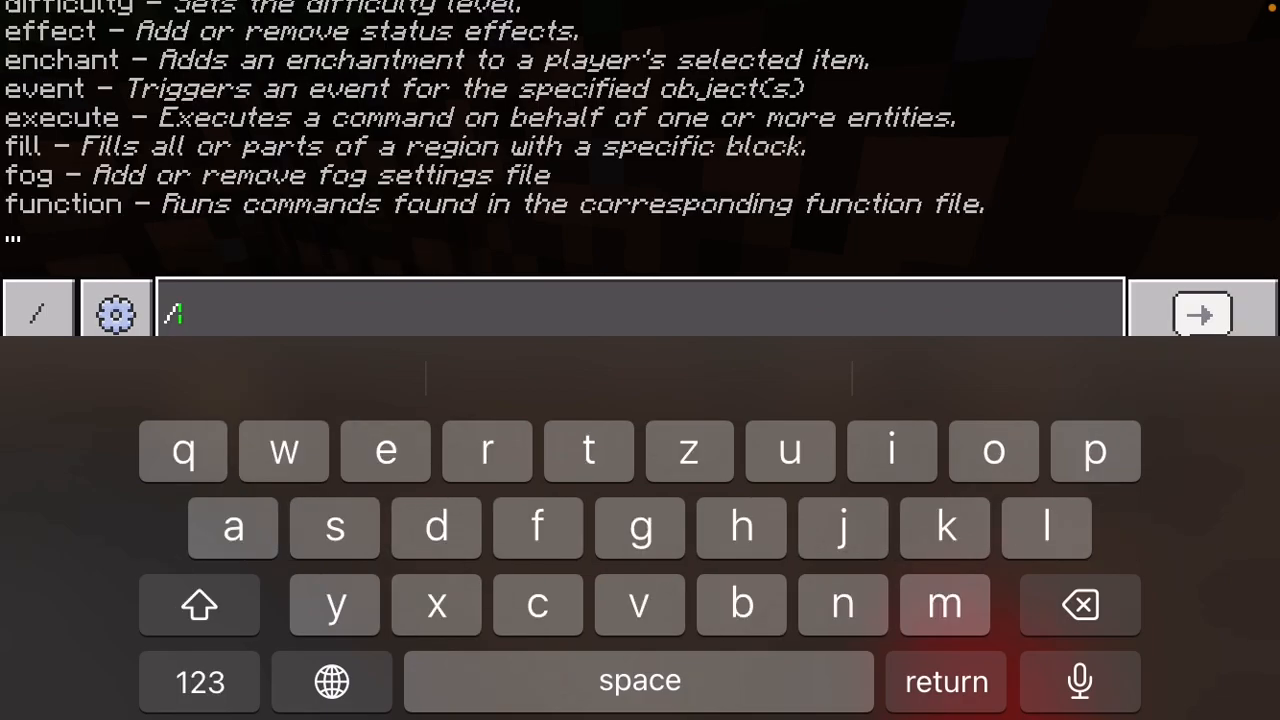
type("go")
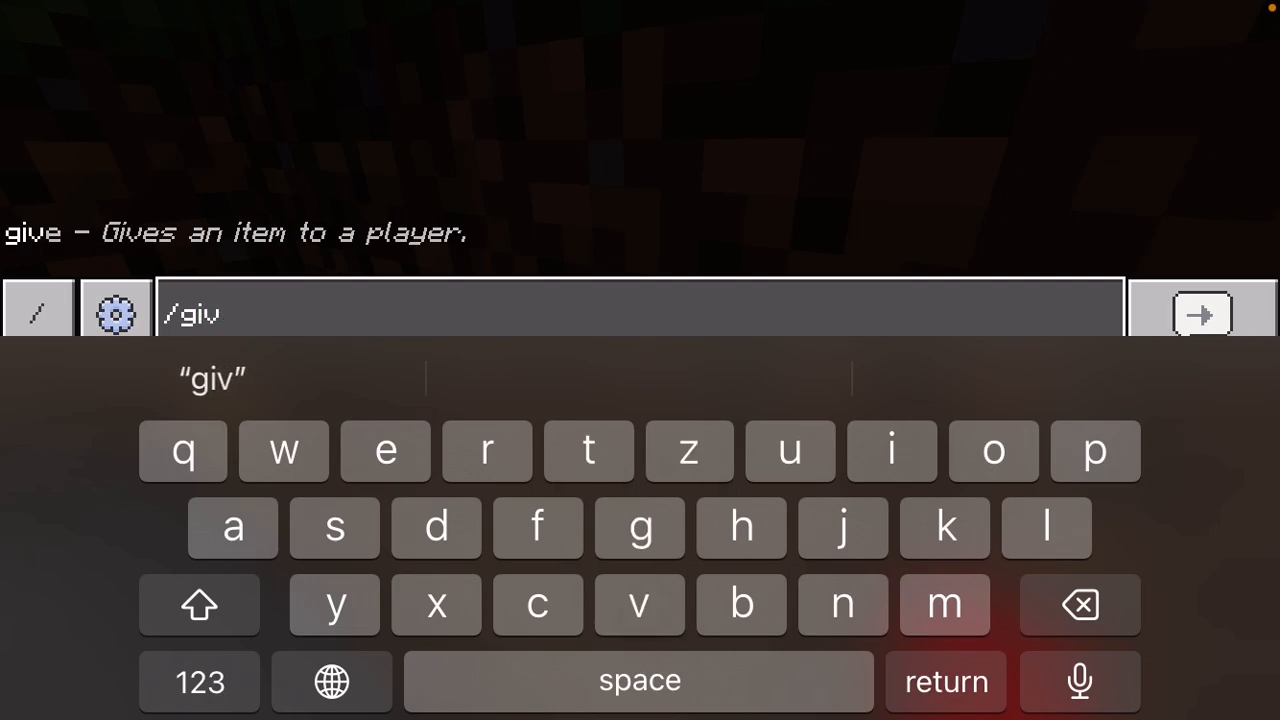
type("e")
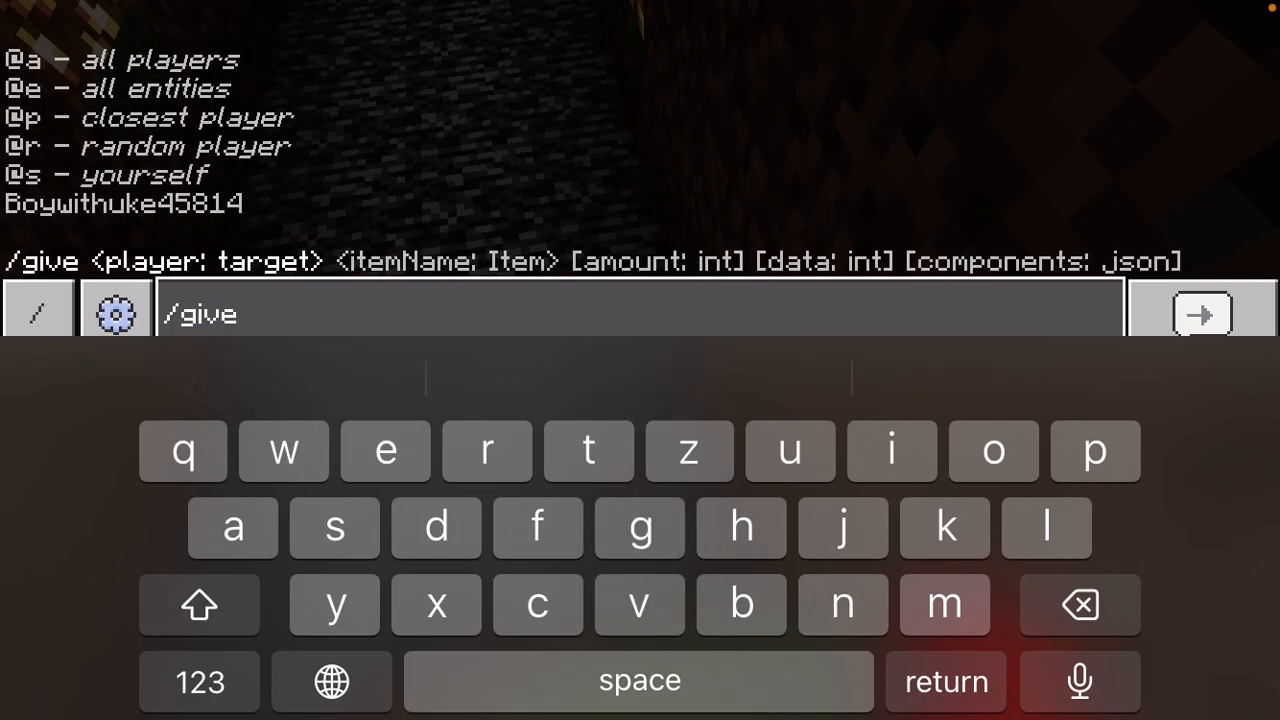
type("@s")
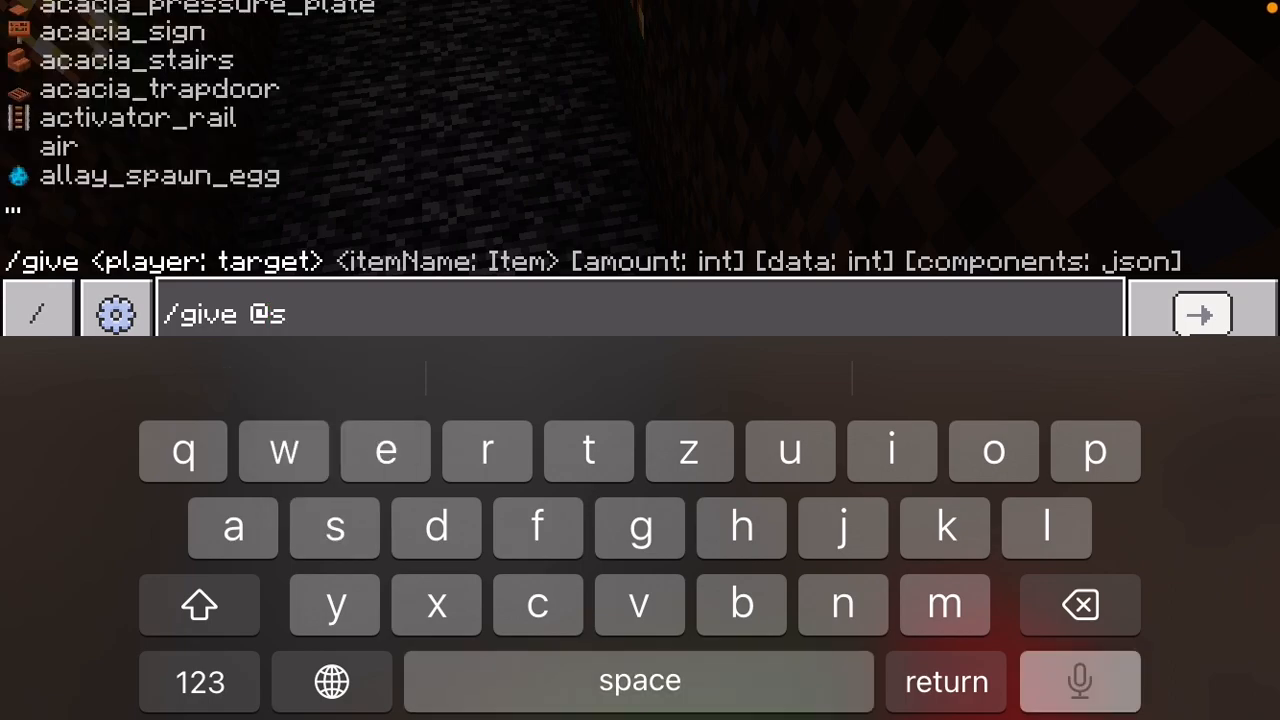
type("command")
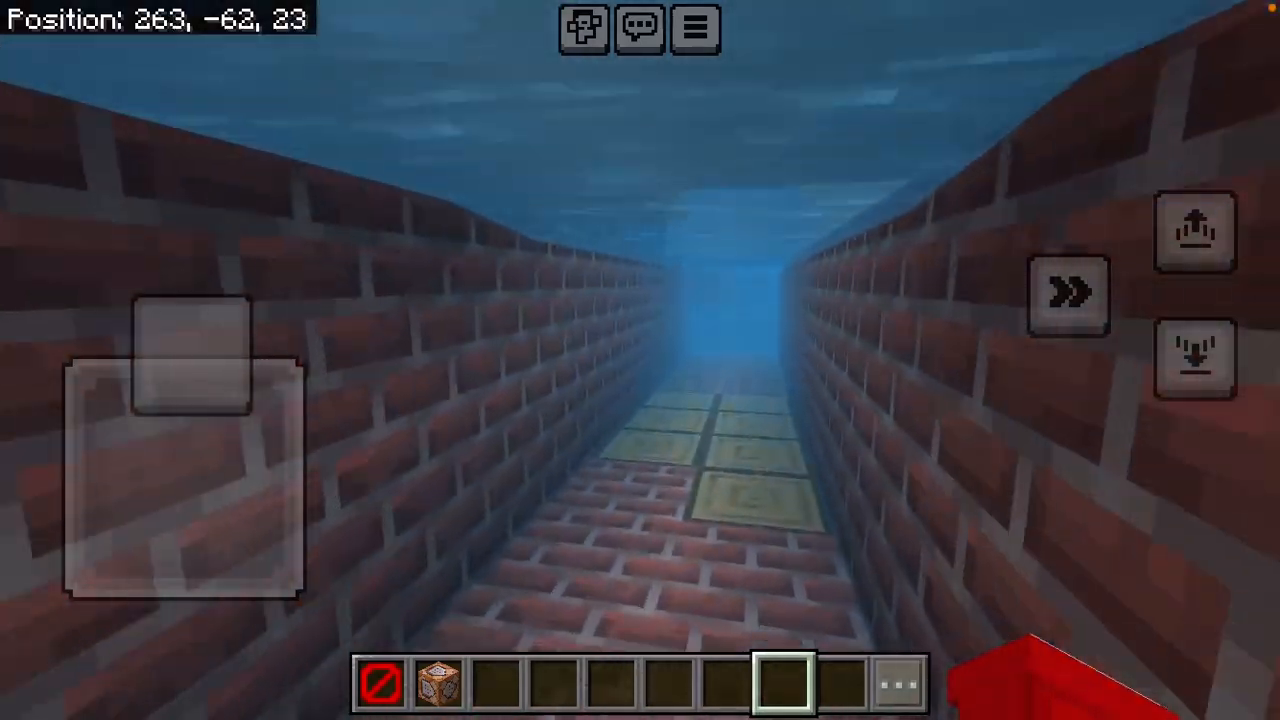
left_click(1068, 292)
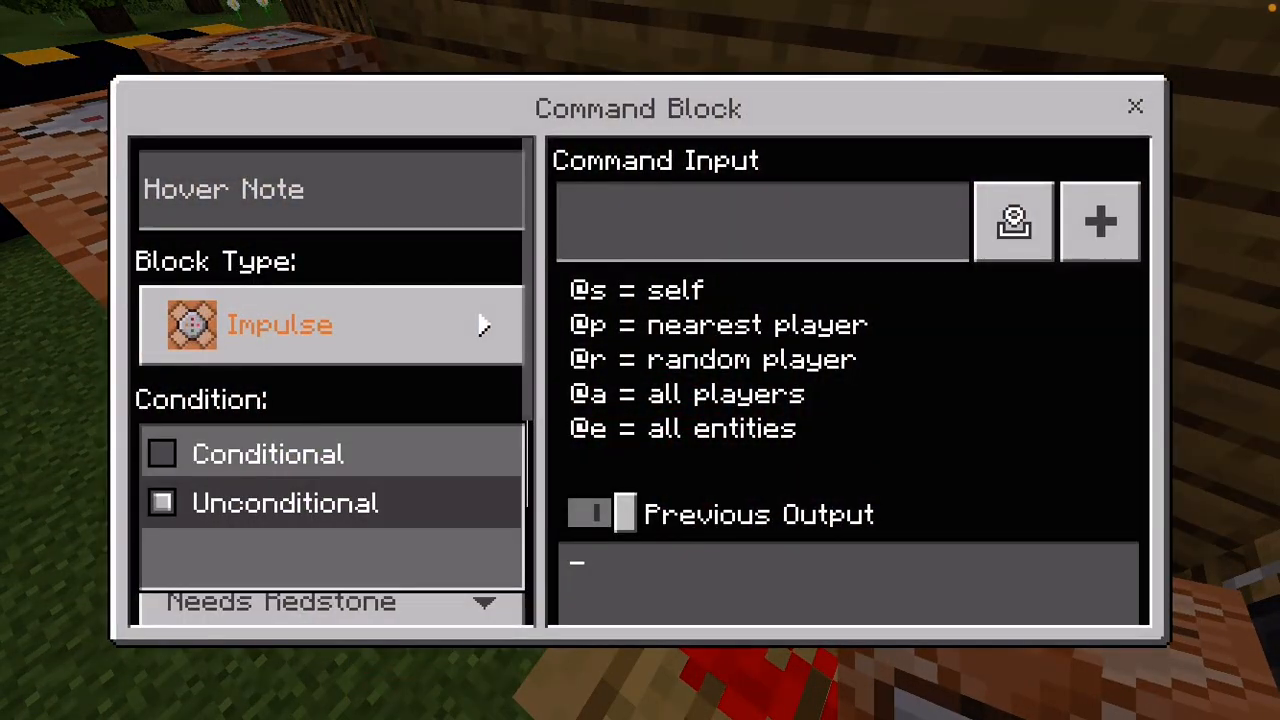
Pick a condition for the empty command block from Conditional and Unconditional
left_click(1136, 106)
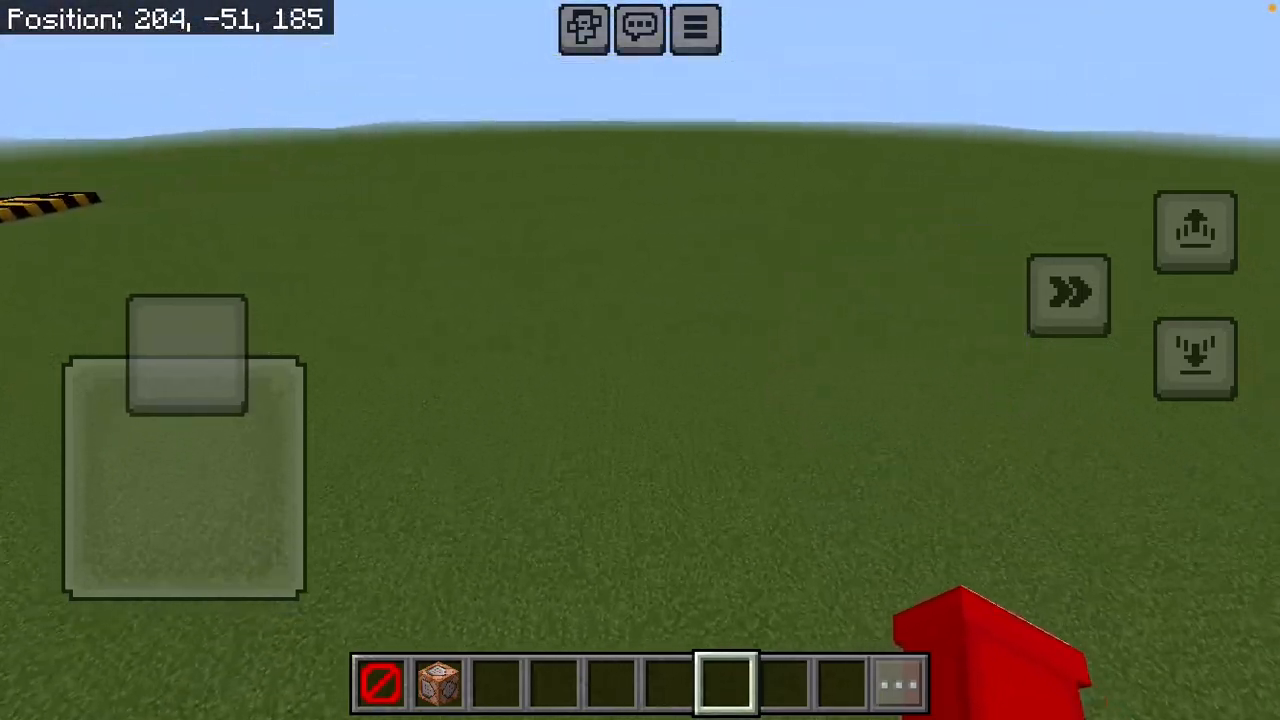
Pause the flat realm world to bring up the game menu
left_click(1068, 292)
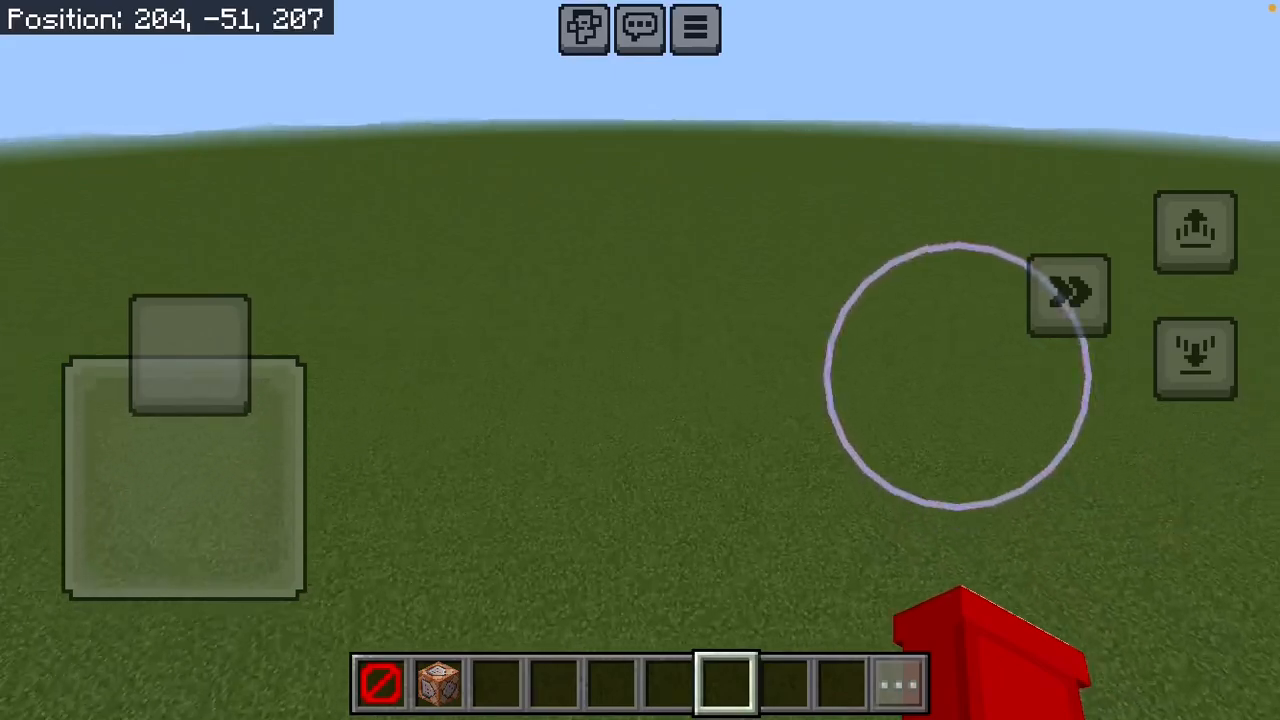
left_click(1068, 292)
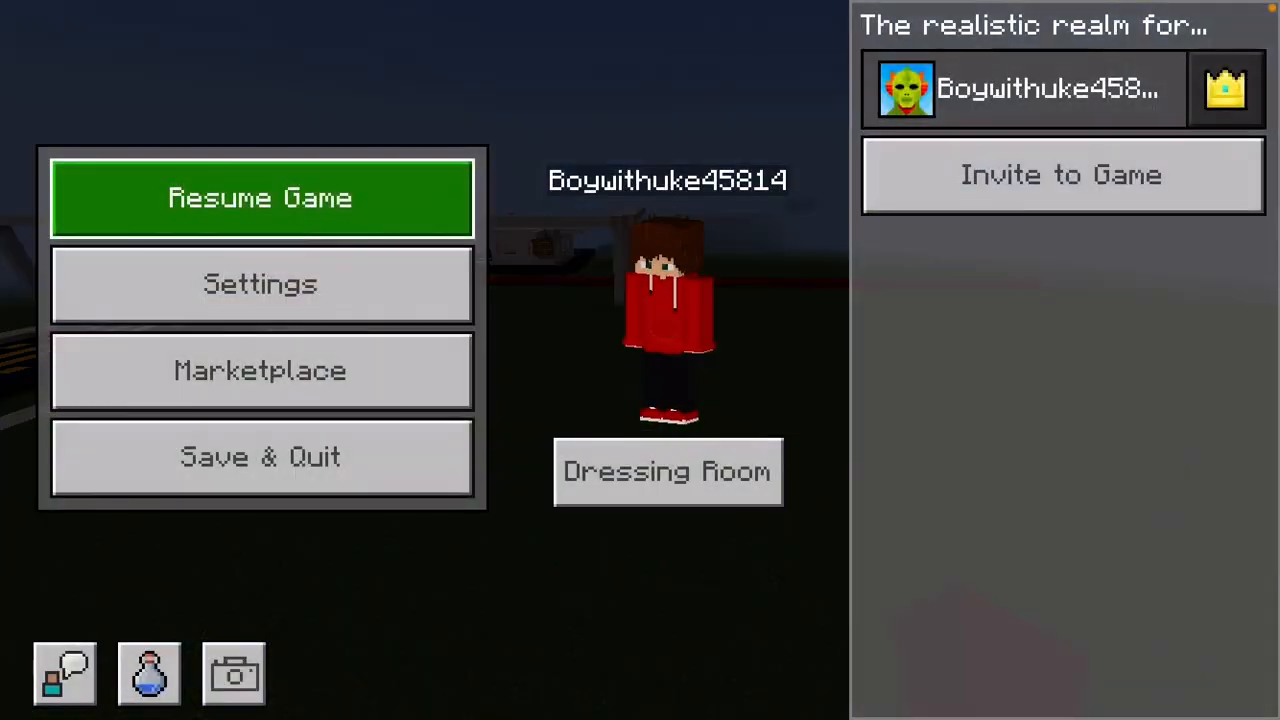
Save and quit, then close the realm from Manage Realm > Subscription so it goes offline
left_click(260, 198)
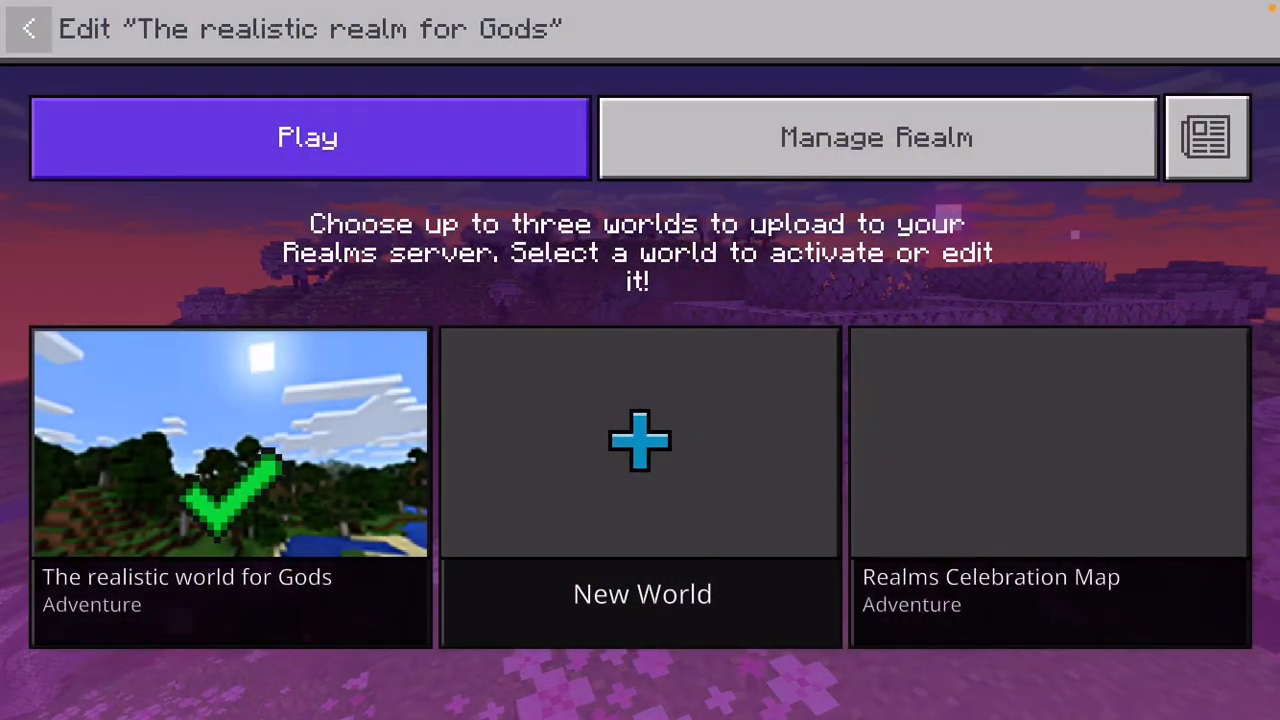
left_click(876, 136)
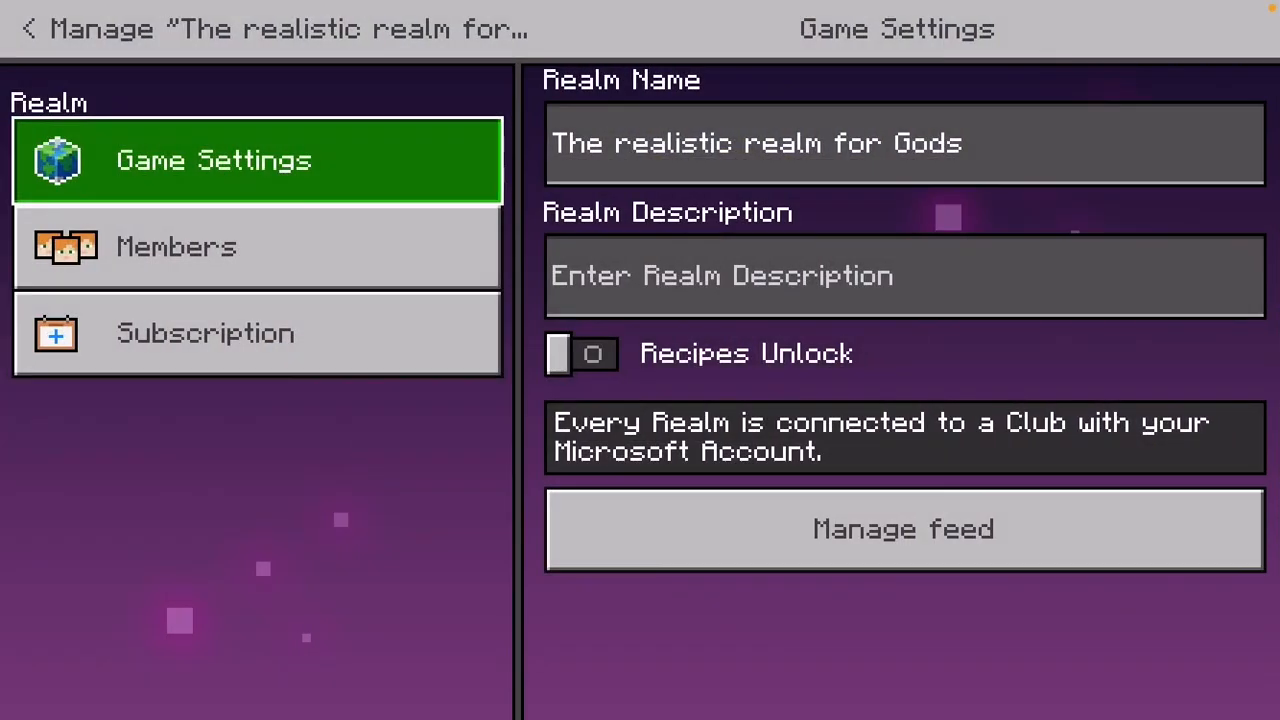
left_click(204, 332)
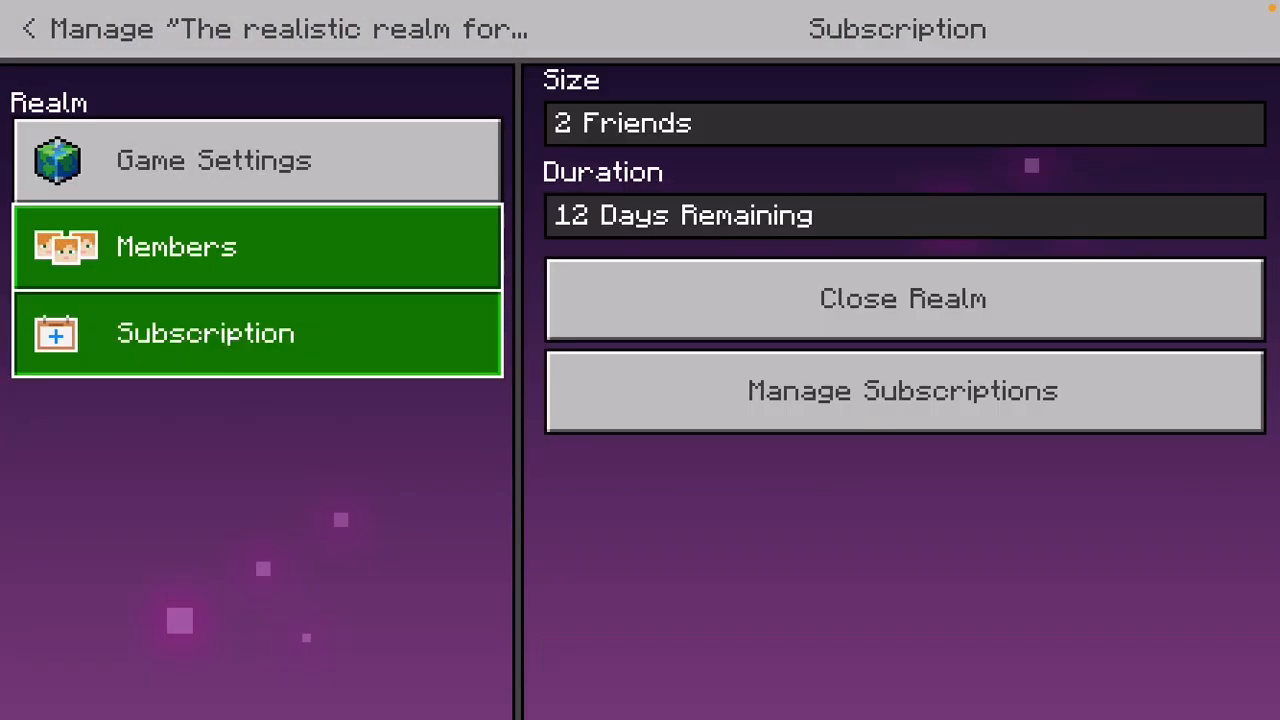
left_click(902, 298)
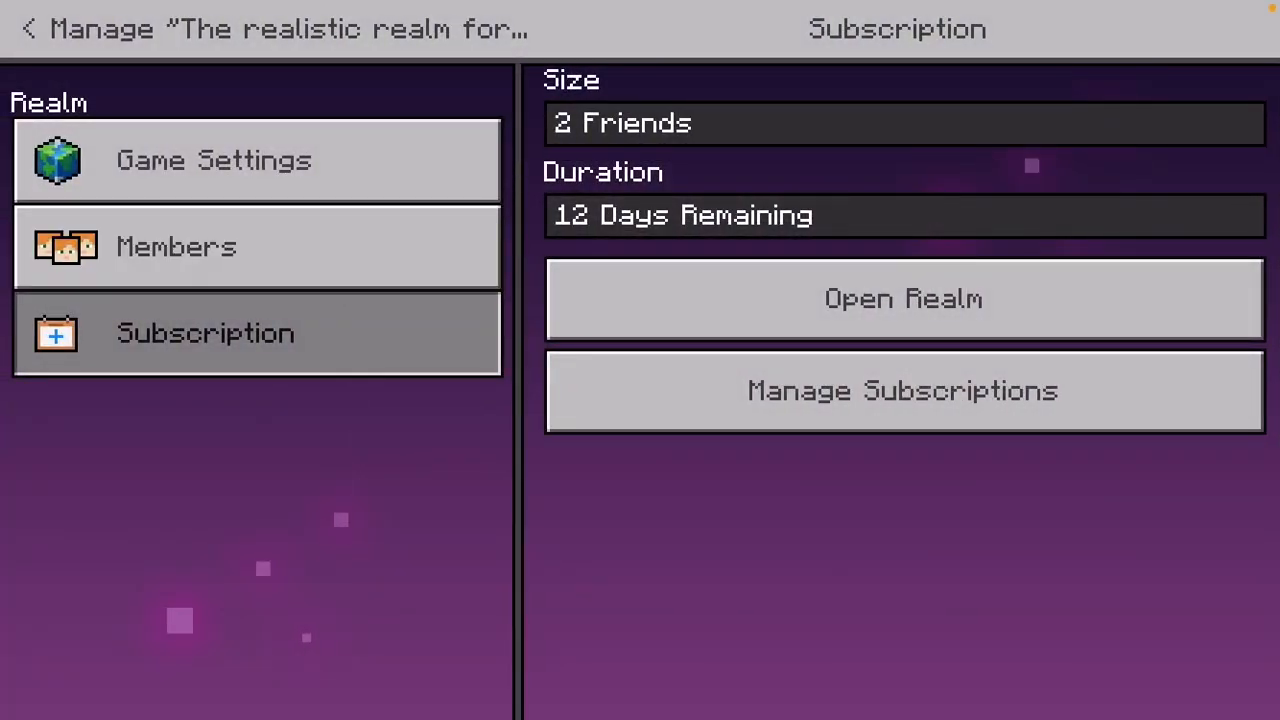
Return to the Worlds list, dismiss the network error and scroll past the offline realm to the saved worlds
left_click(28, 28)
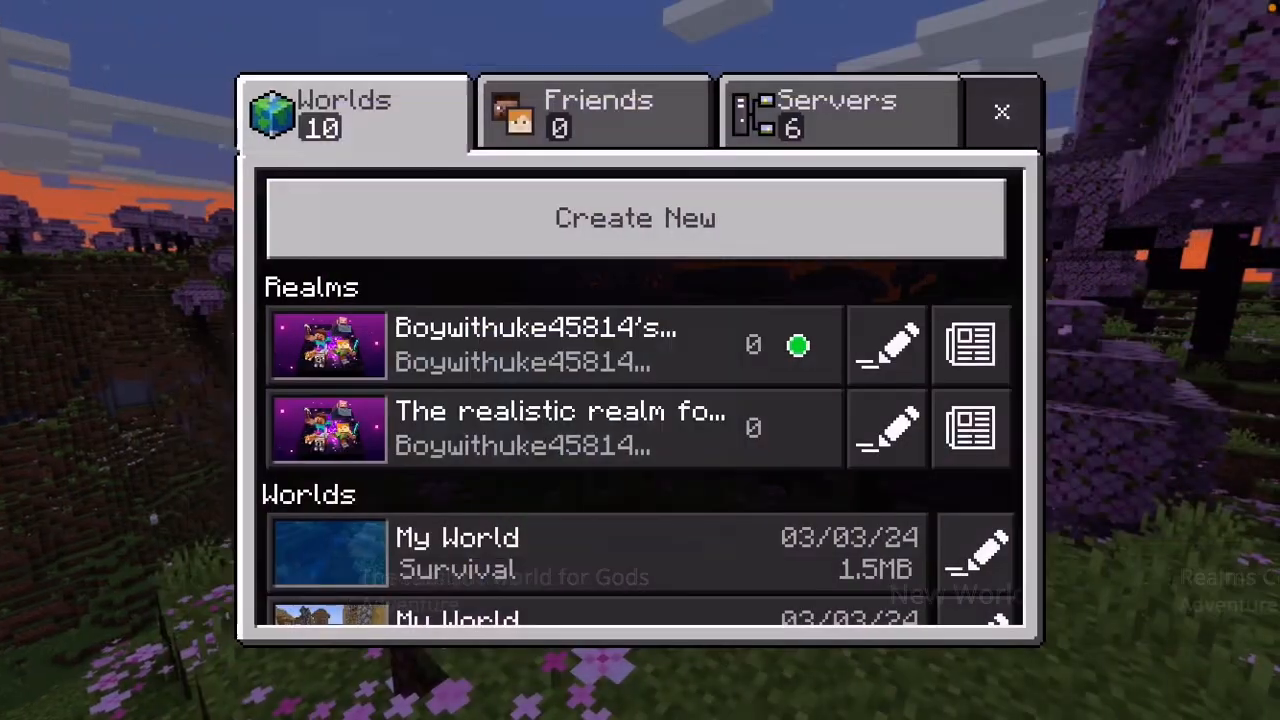
left_click(352, 112)
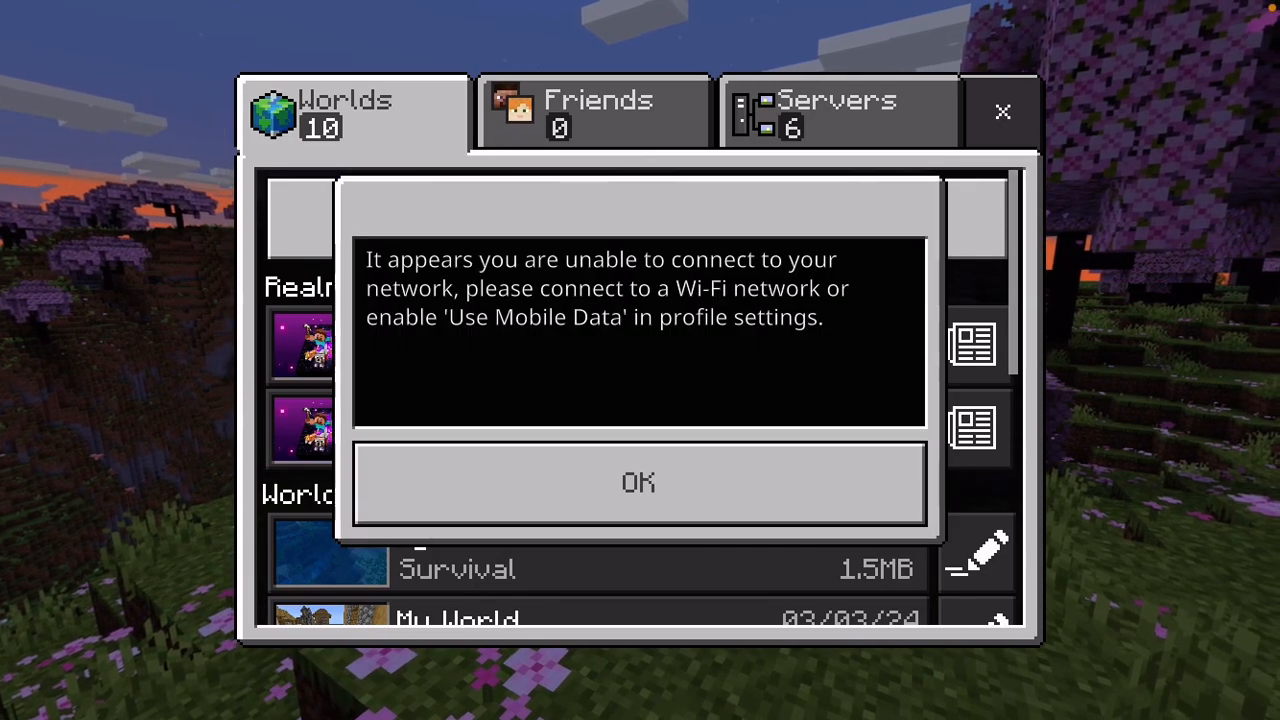
left_click(640, 482)
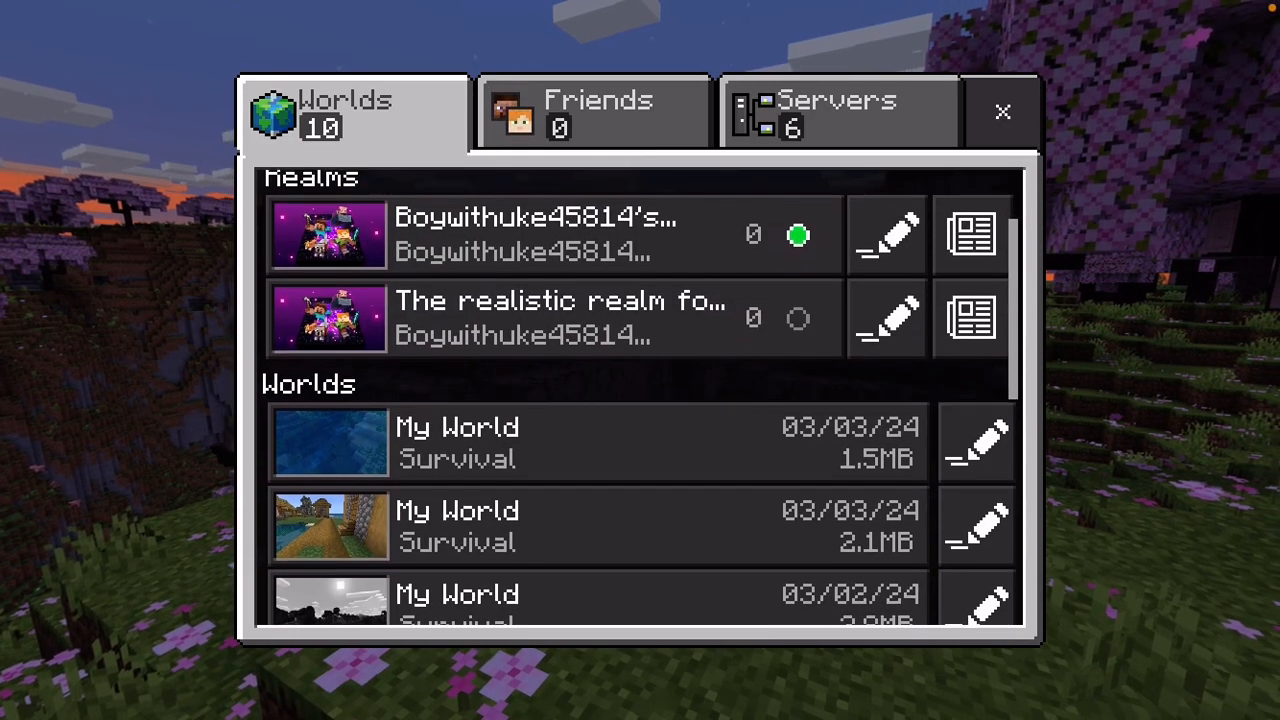
scroll("down", 3)
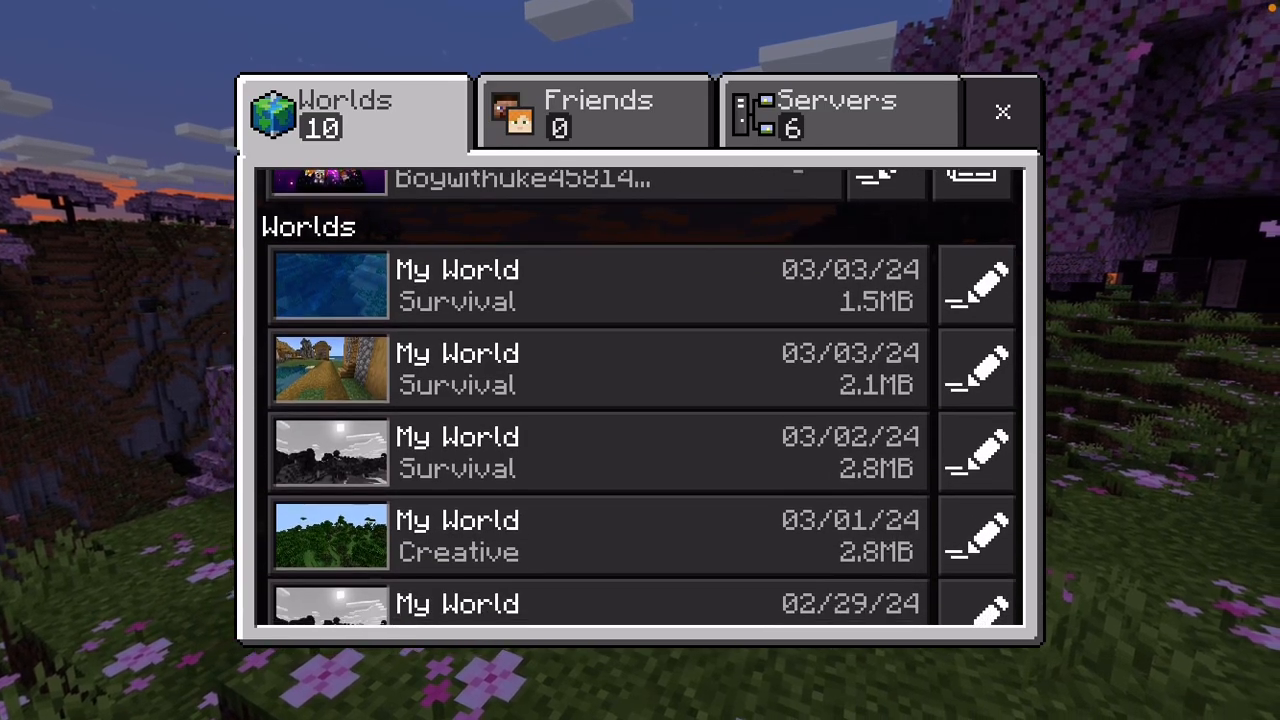